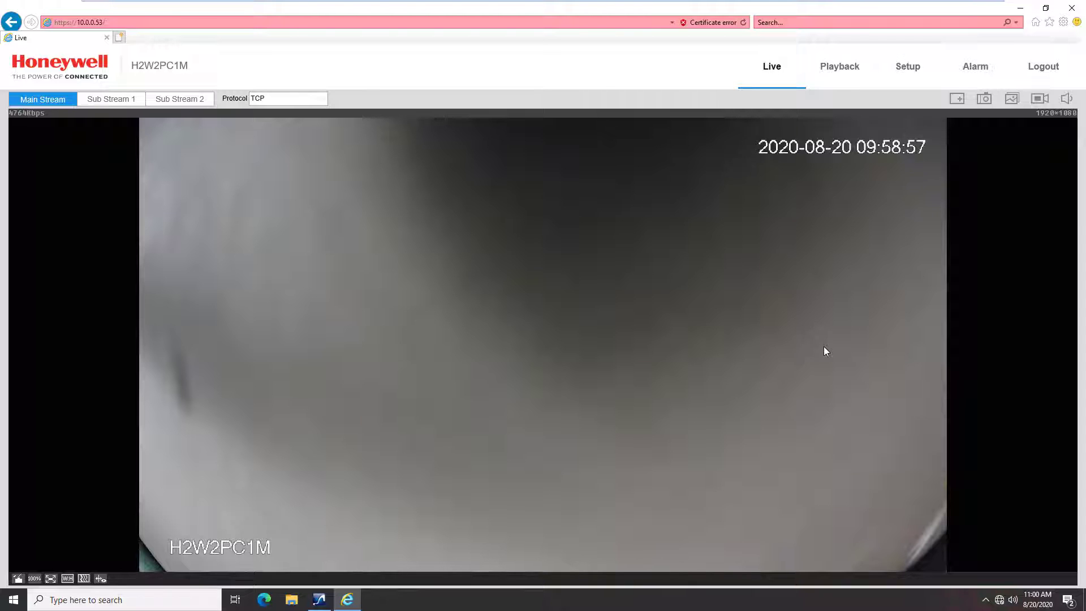
# Enable the people-counting smart plan under Video Analytics and save the choice
pyautogui.click(907, 65)
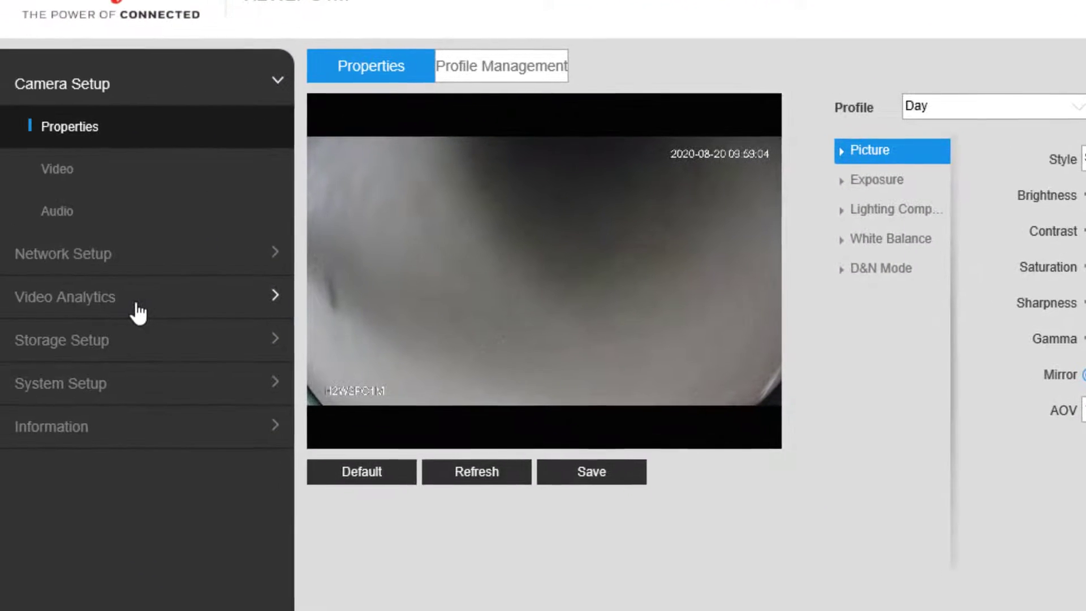
pyautogui.click(66, 296)
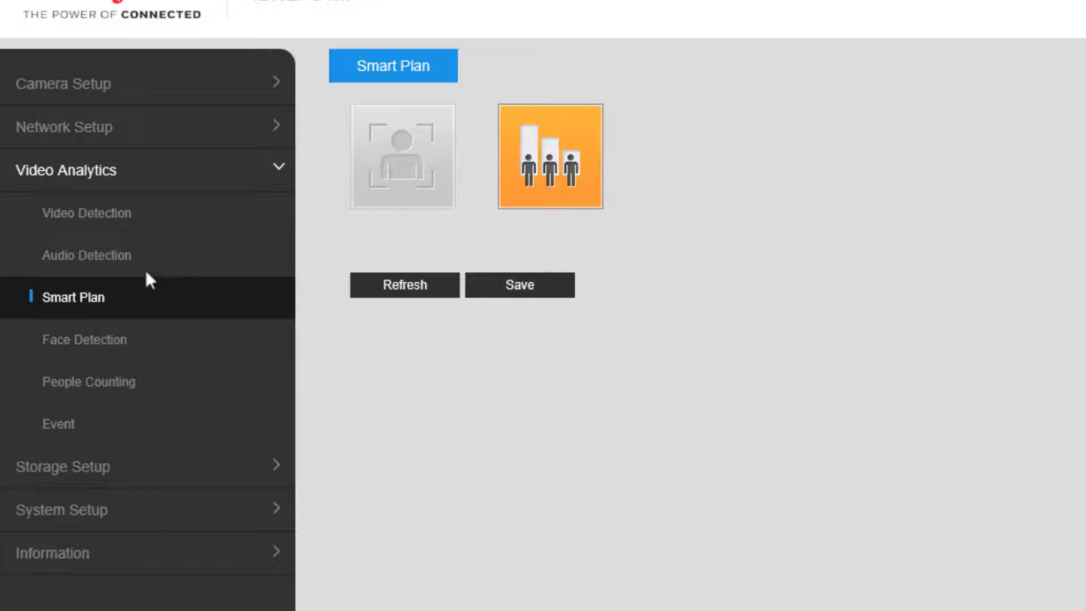
pyautogui.moveTo(562, 154)
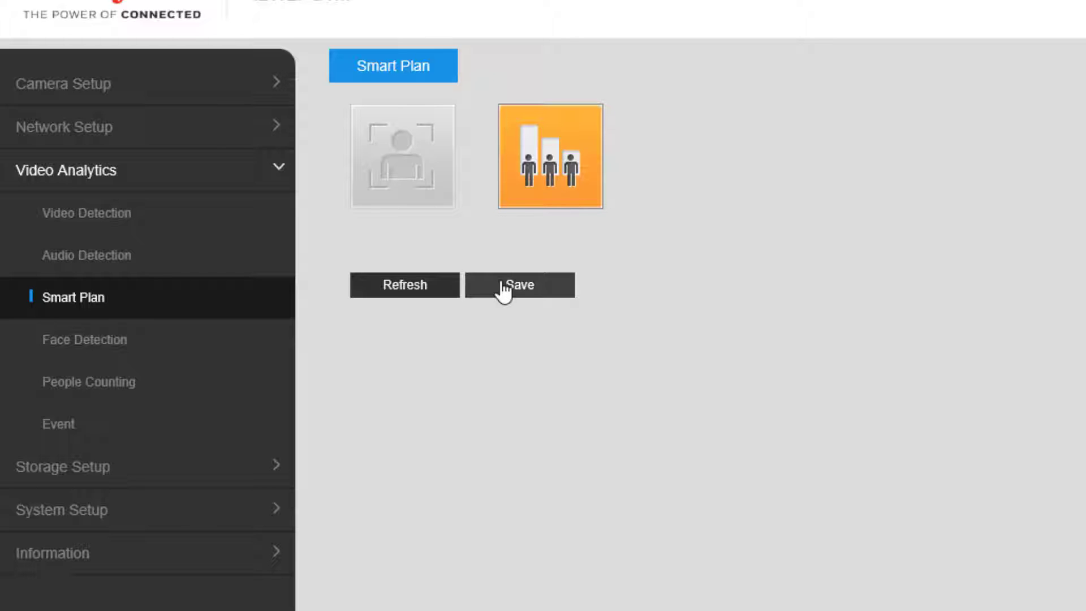
pyautogui.click(519, 284)
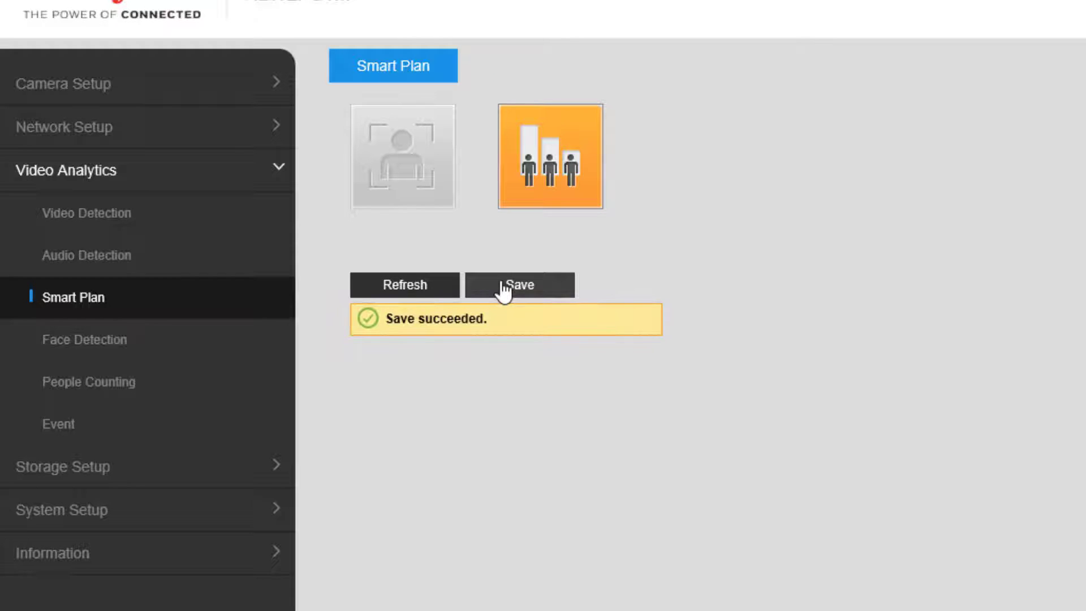
pyautogui.click(88, 381)
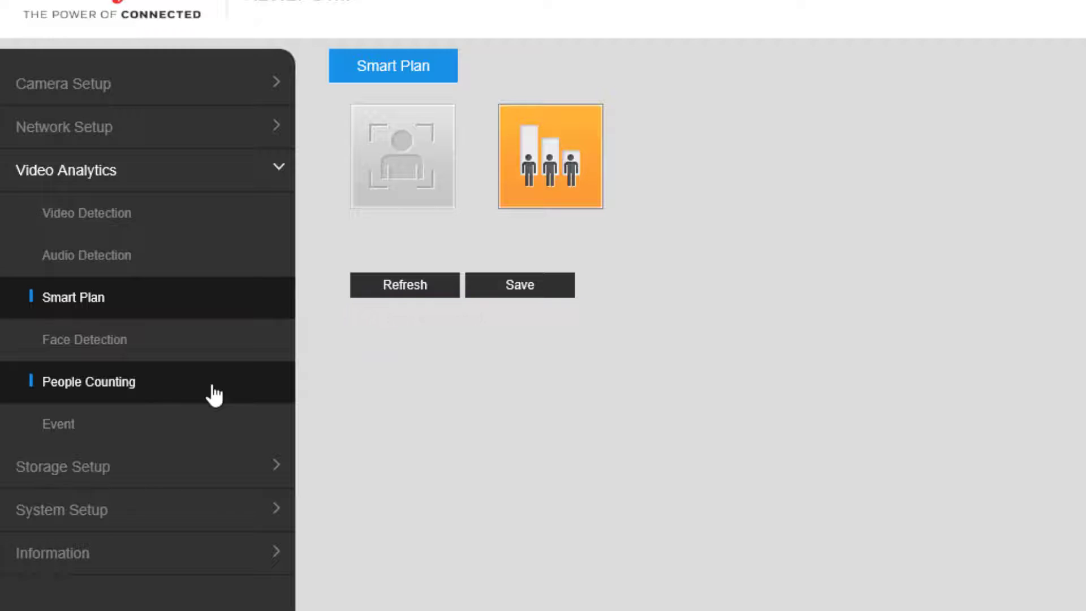
# Turn on people counting and its OSD count display for rule NumberStat with direction A->B
pyautogui.click(88, 381)
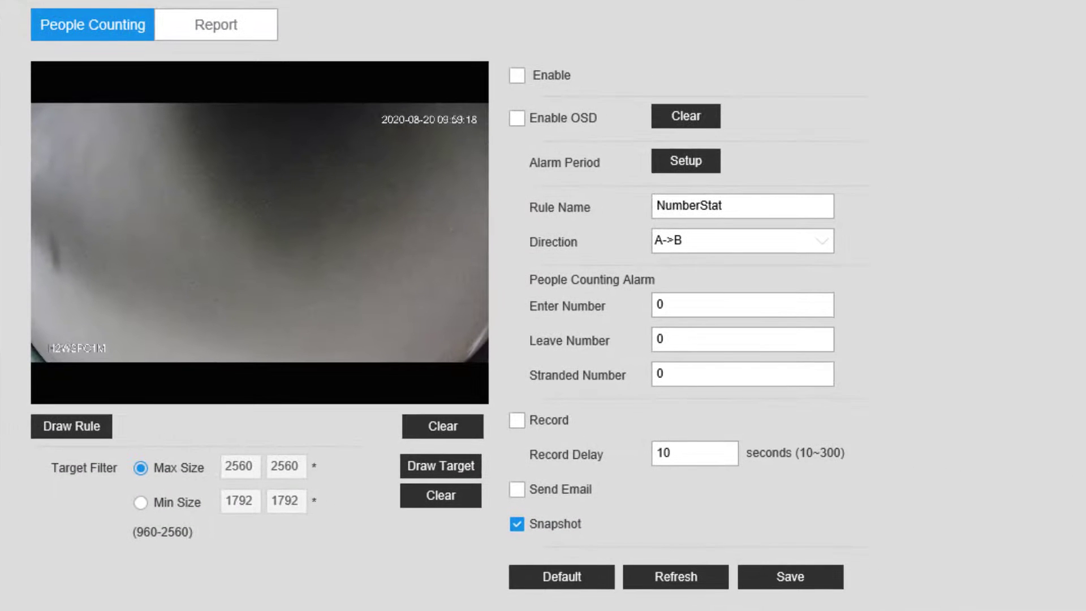
pyautogui.click(517, 76)
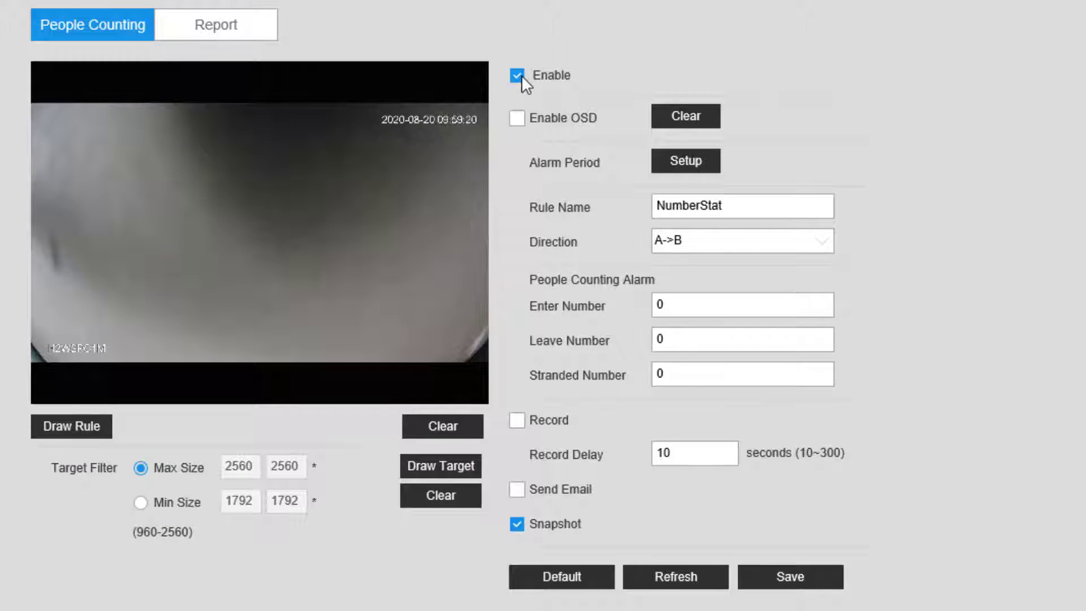
pyautogui.click(517, 118)
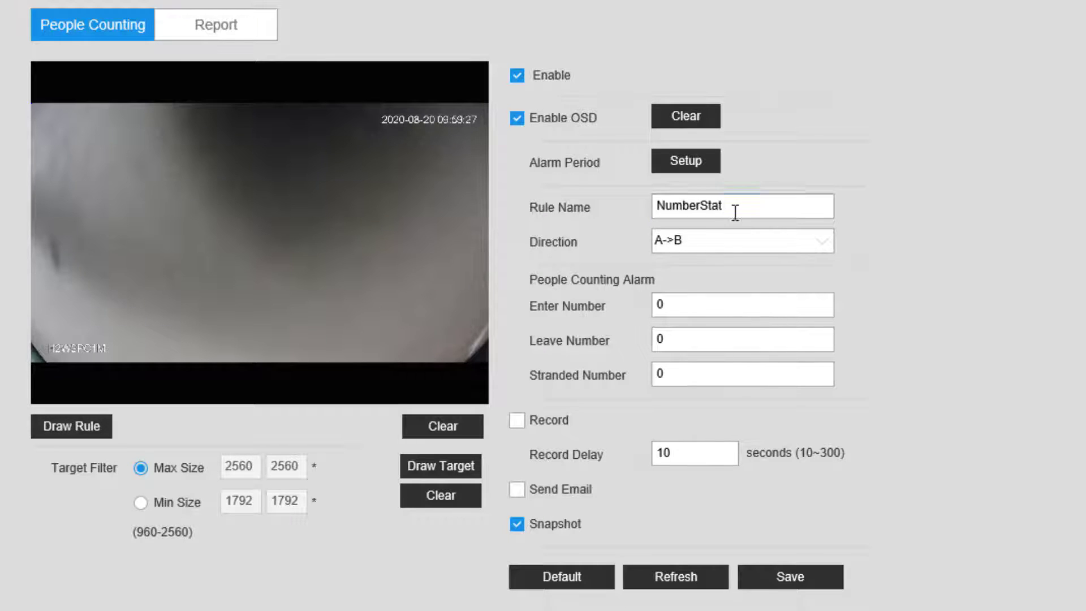
pyautogui.click(741, 241)
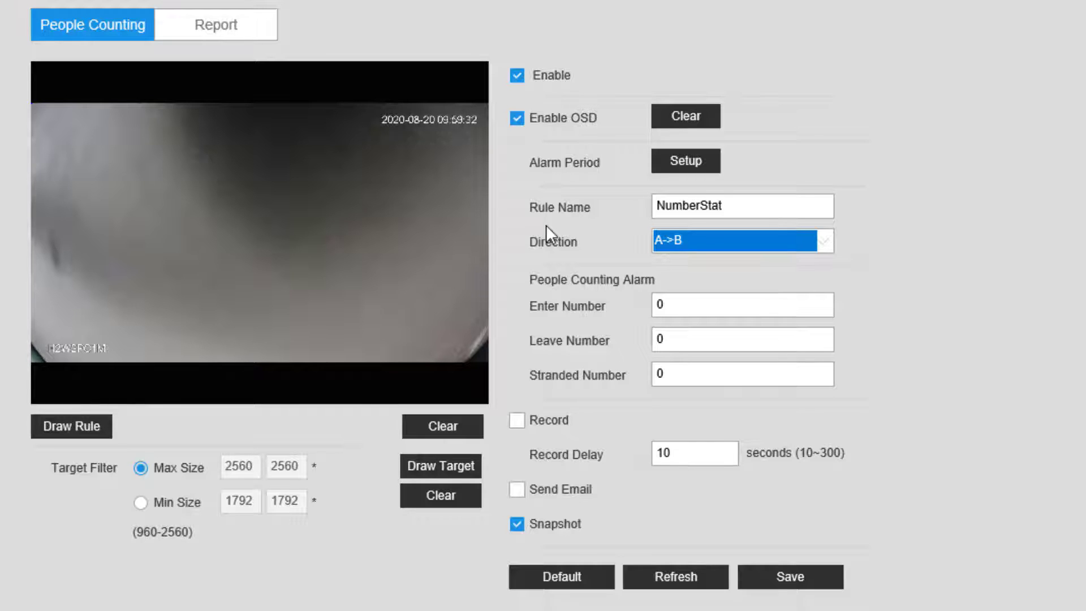
pyautogui.moveTo(342, 322)
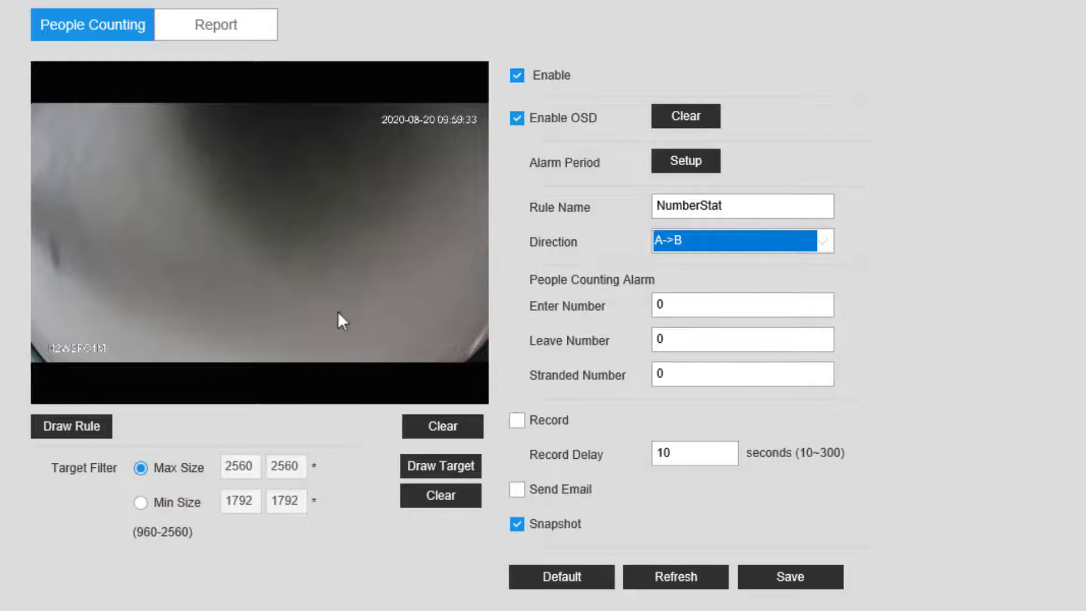
# Draw the NumberStat counting line across the upper camera view and save the settings
pyautogui.click(70, 426)
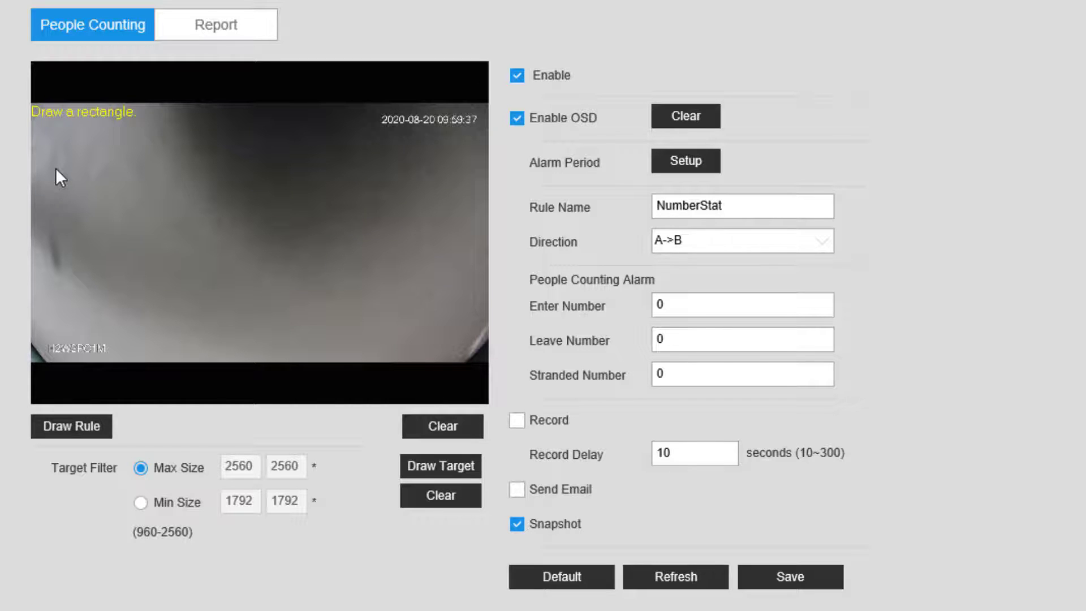
pyautogui.moveTo(59, 167); pyautogui.dragTo(430, 167)
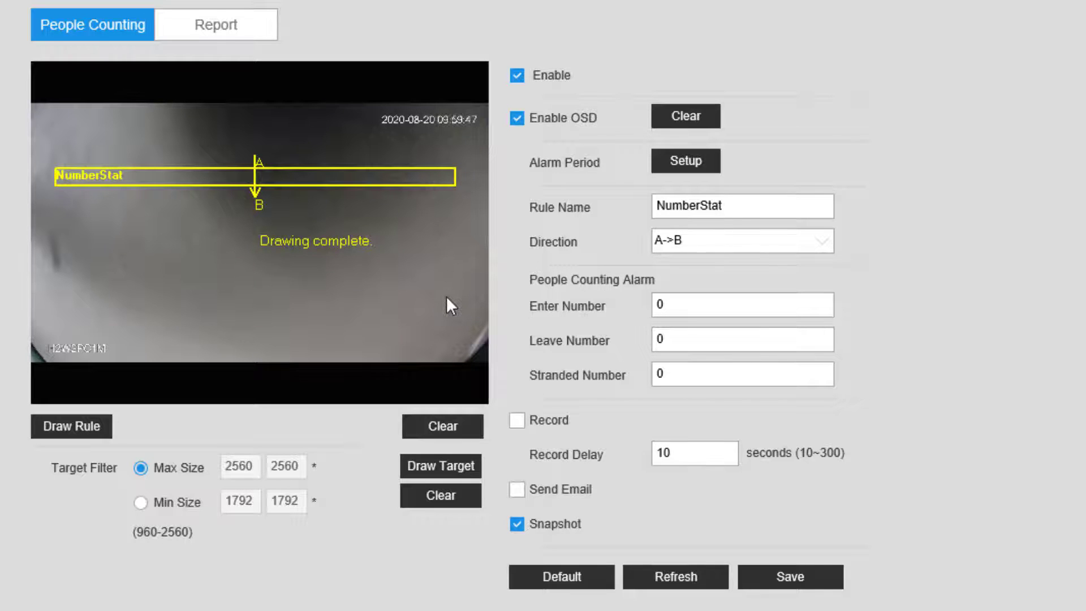
pyautogui.click(789, 577)
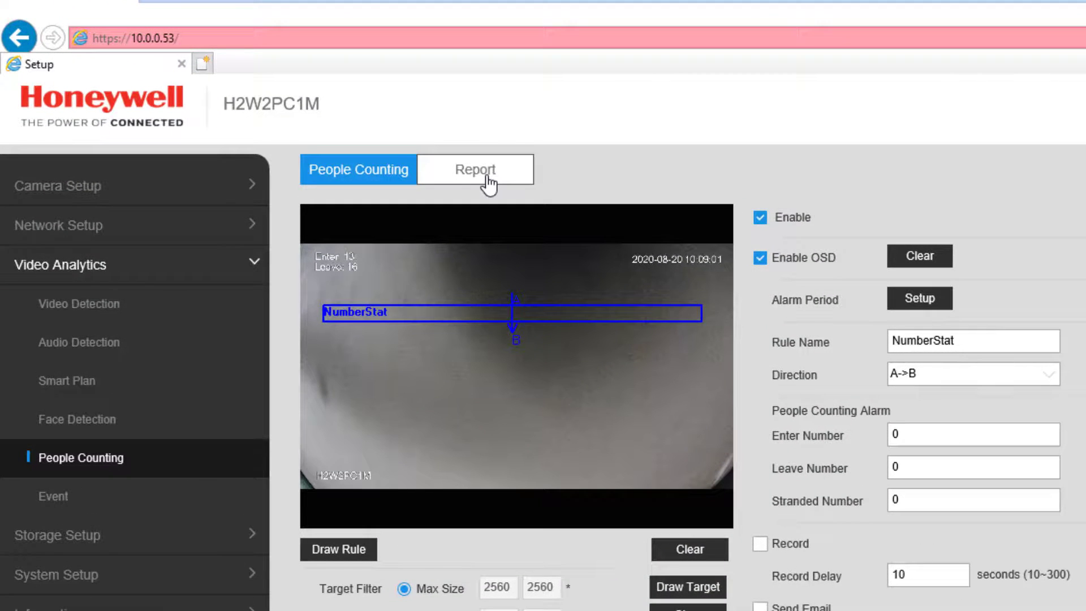
# Switch to the people counting Report page showing the daily report options
pyautogui.click(474, 168)
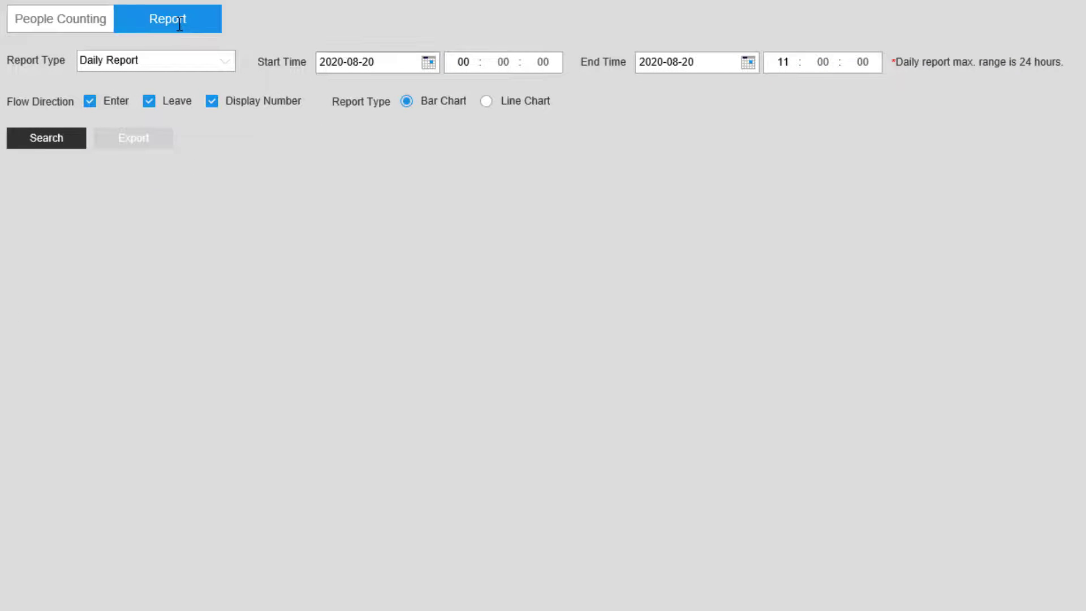
pyautogui.moveTo(180, 32)
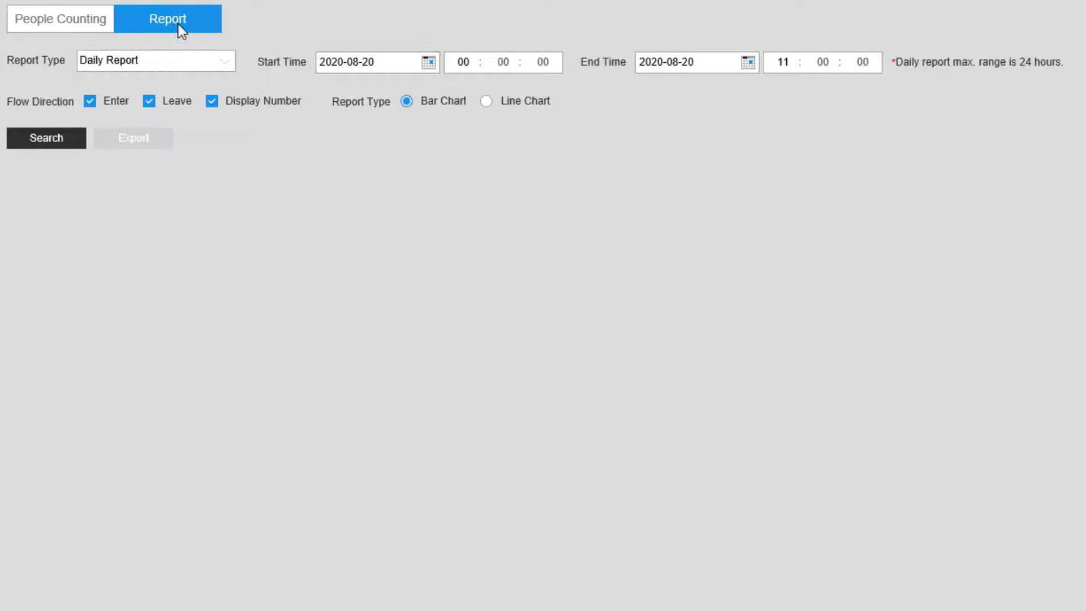